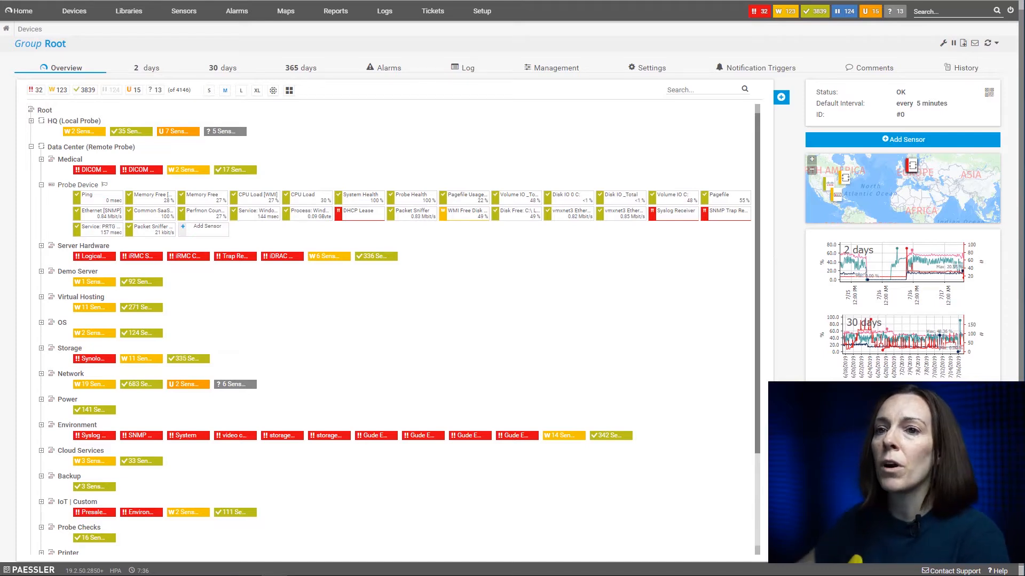
mouse_move(454, 329)
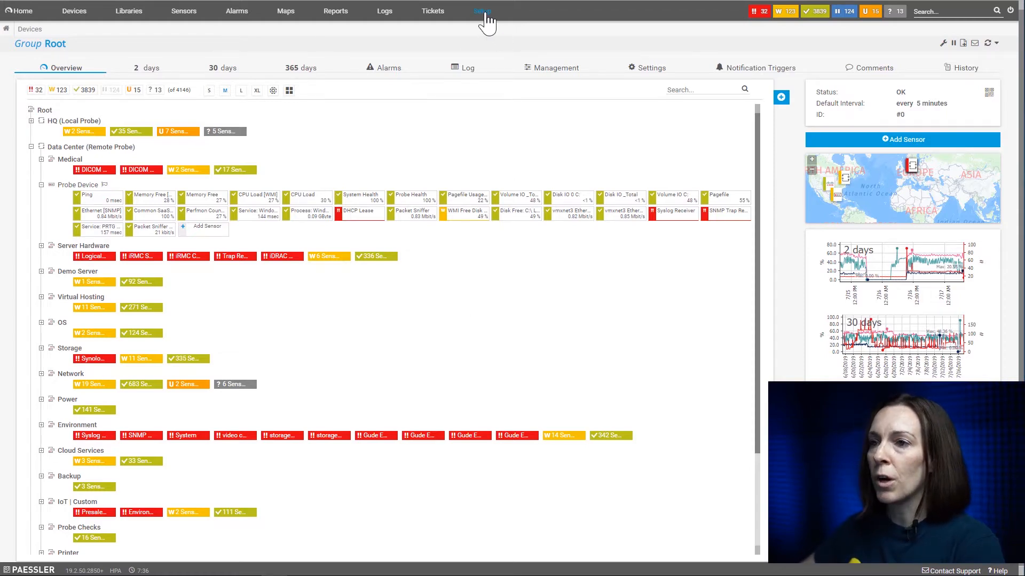
Open the Setup menu in PRTG's top navigation bar.
click(482, 11)
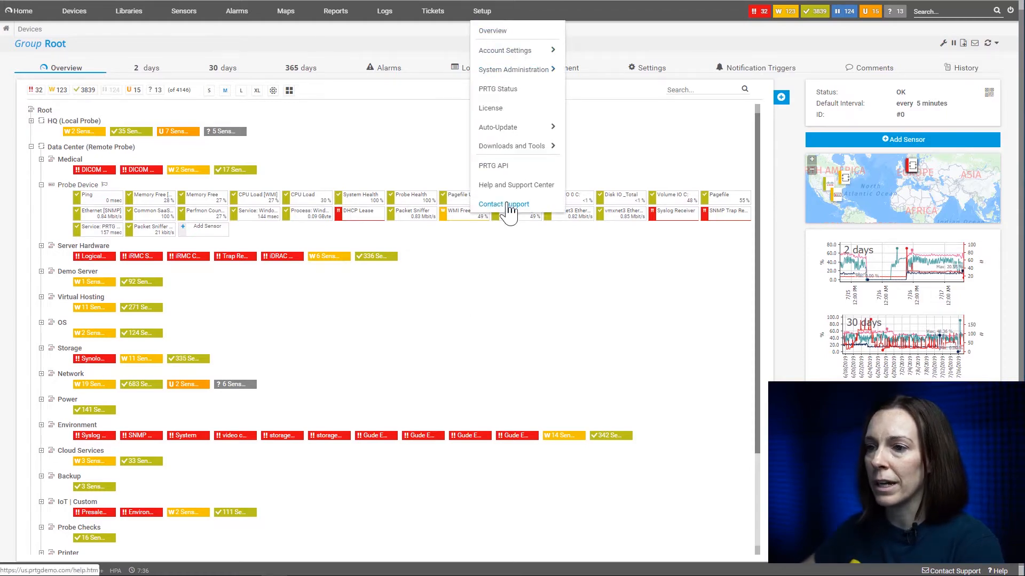
Open the Contact Paessler Support form from Setup and focus the Ticket ID field.
click(503, 204)
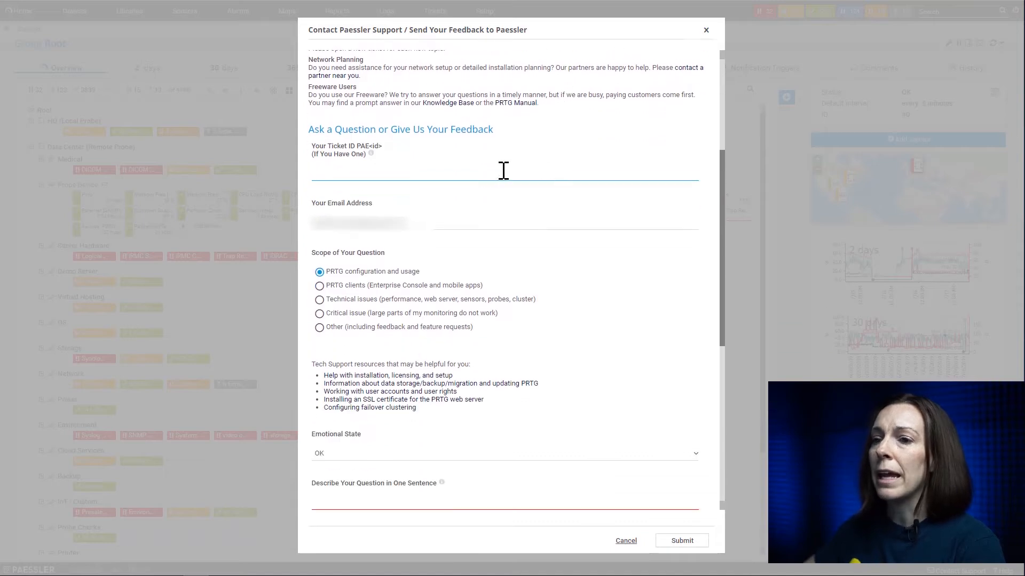
mouse_move(316, 181)
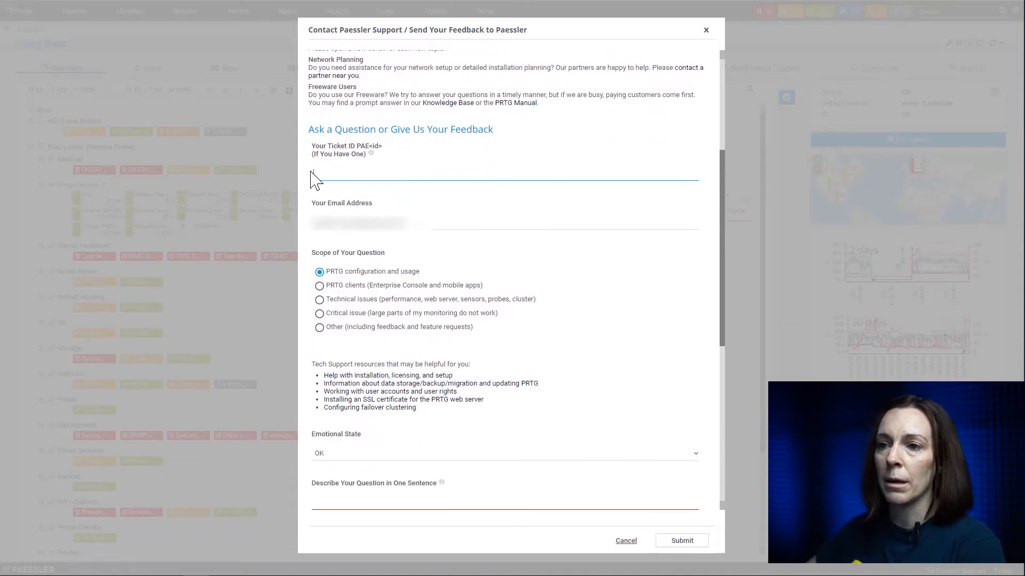
click(457, 173)
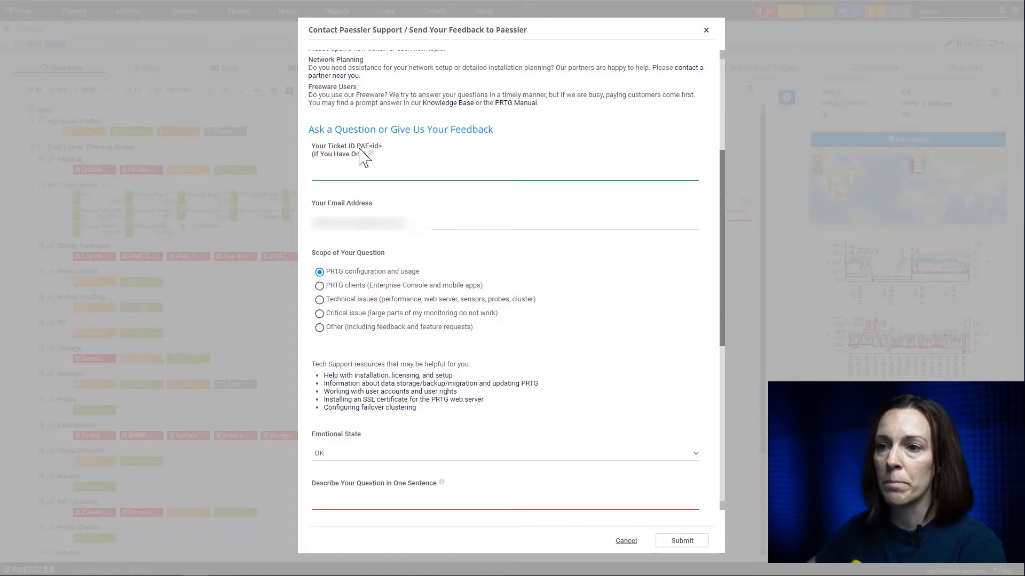
mouse_move(405, 175)
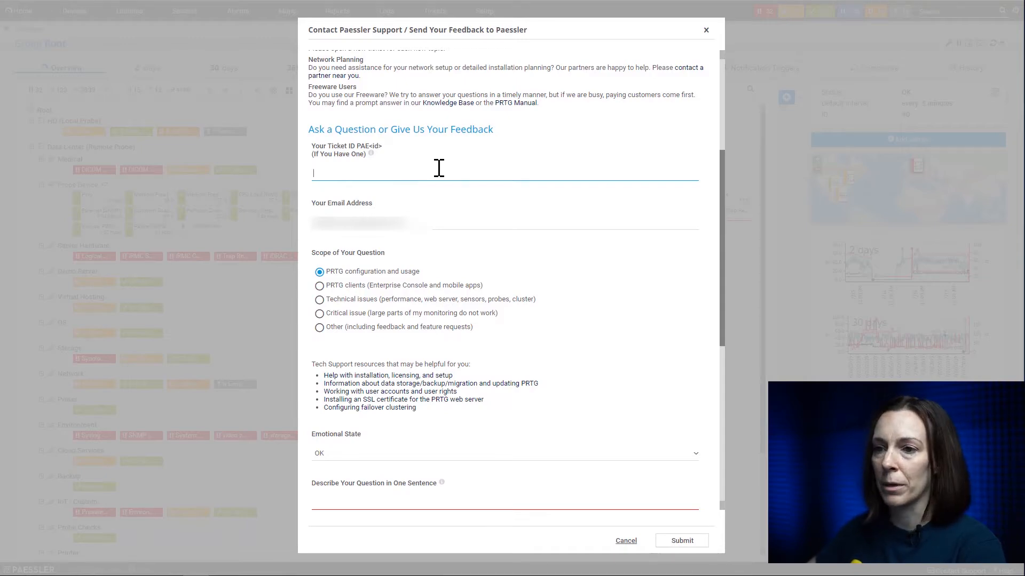
click(681, 540)
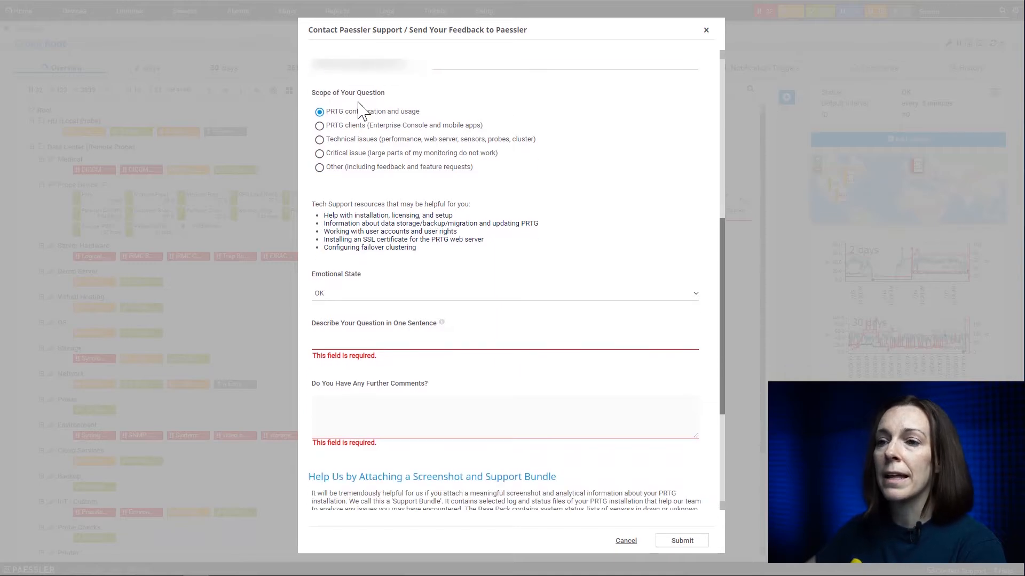
mouse_move(372, 198)
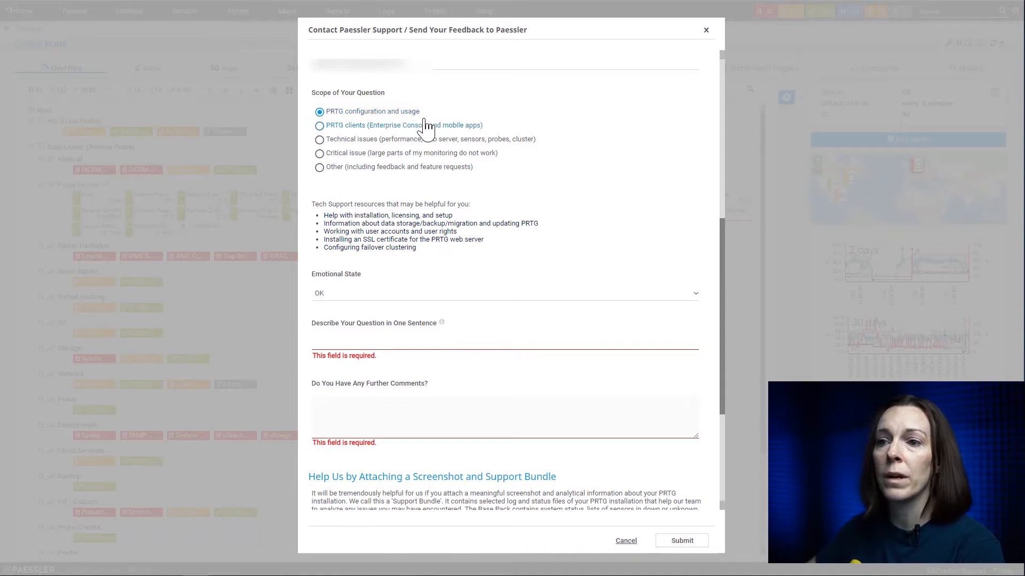
mouse_move(426, 139)
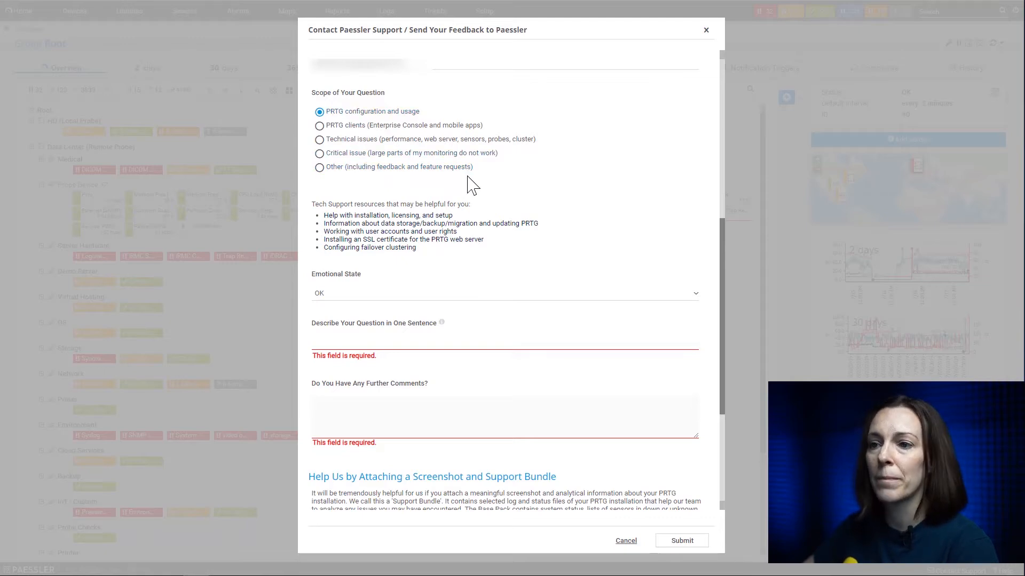
scroll(down, 3)
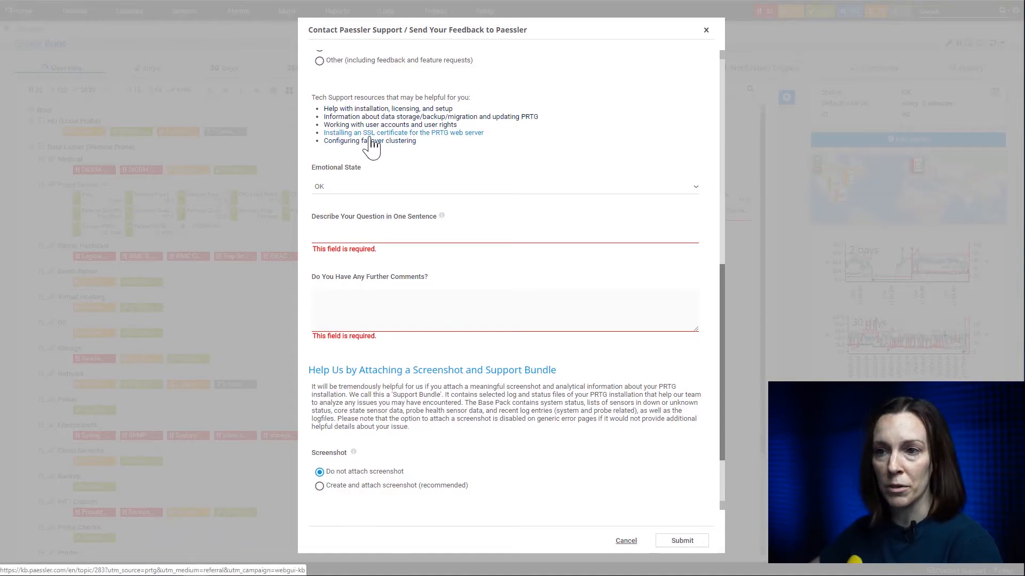
scroll(down, 3)
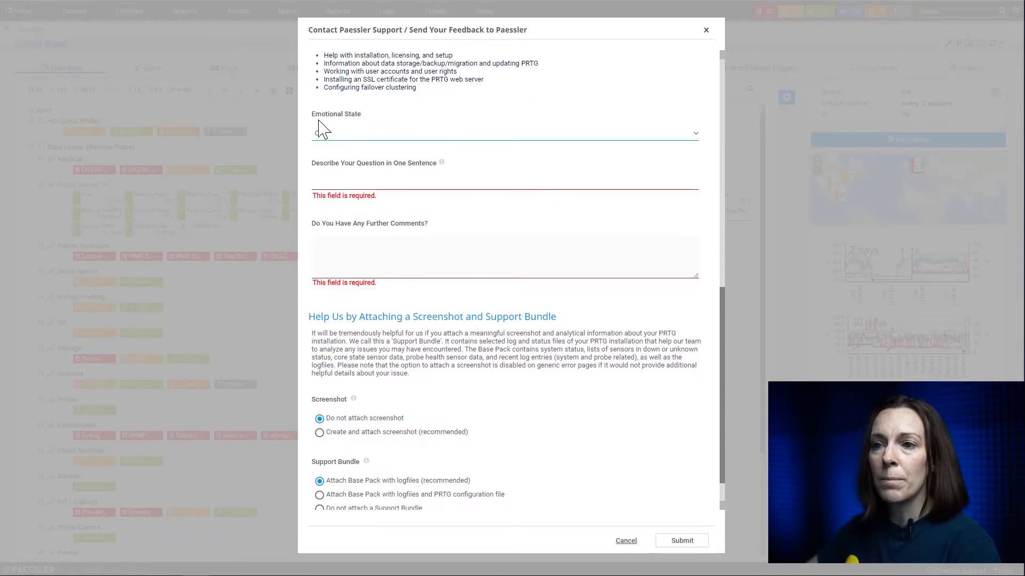
click(503, 133)
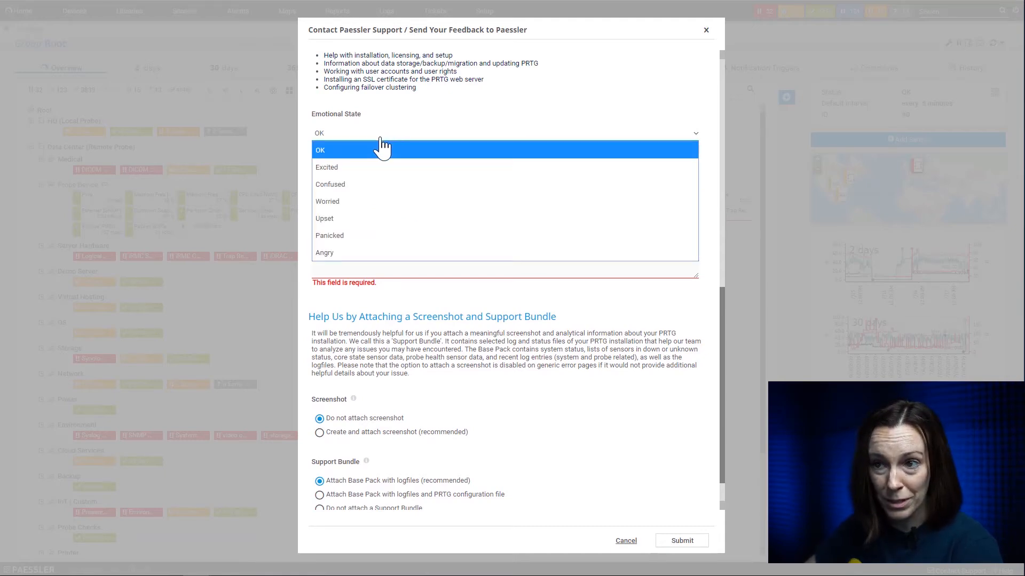
mouse_move(385, 147)
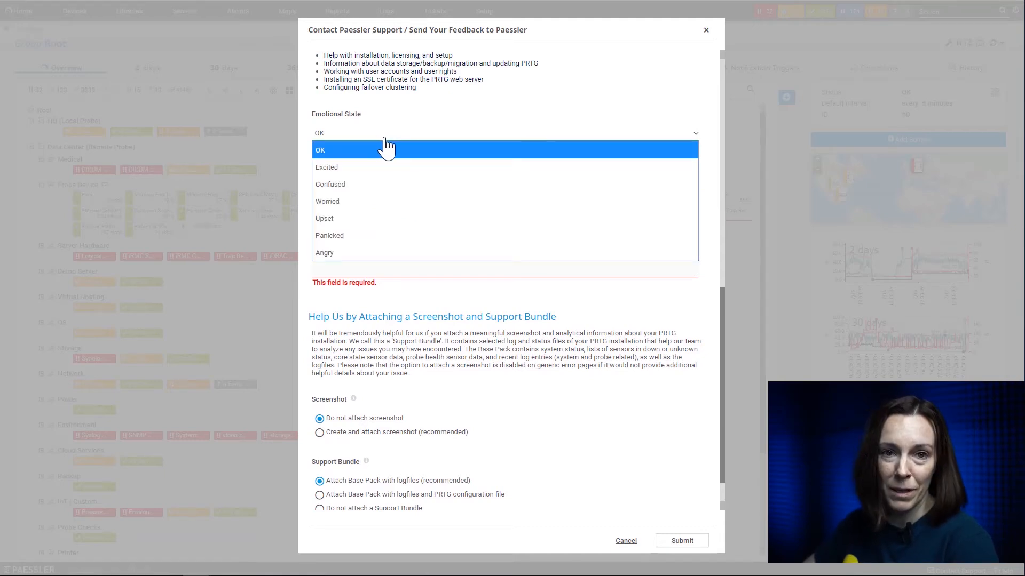
mouse_move(379, 184)
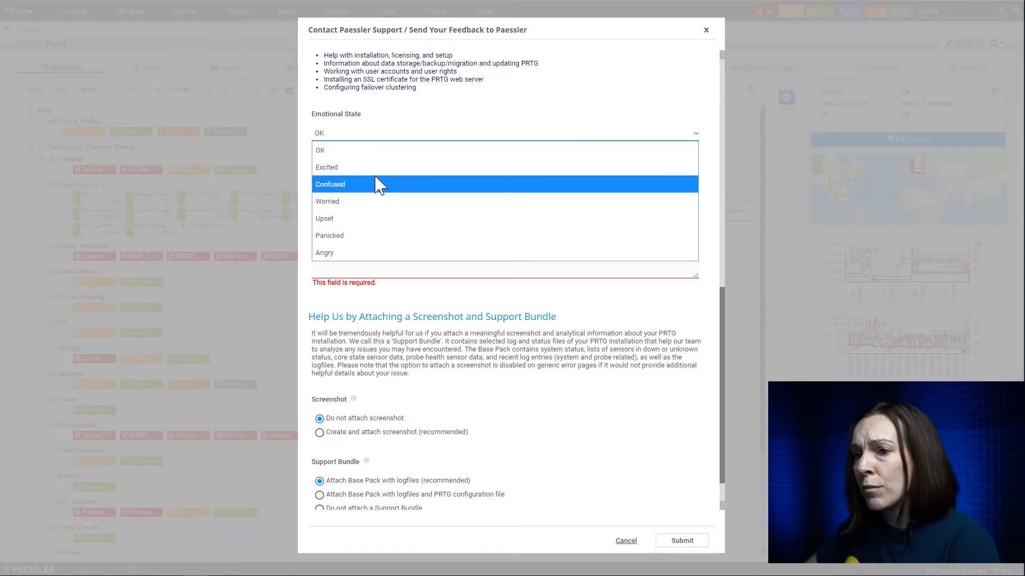
mouse_move(364, 235)
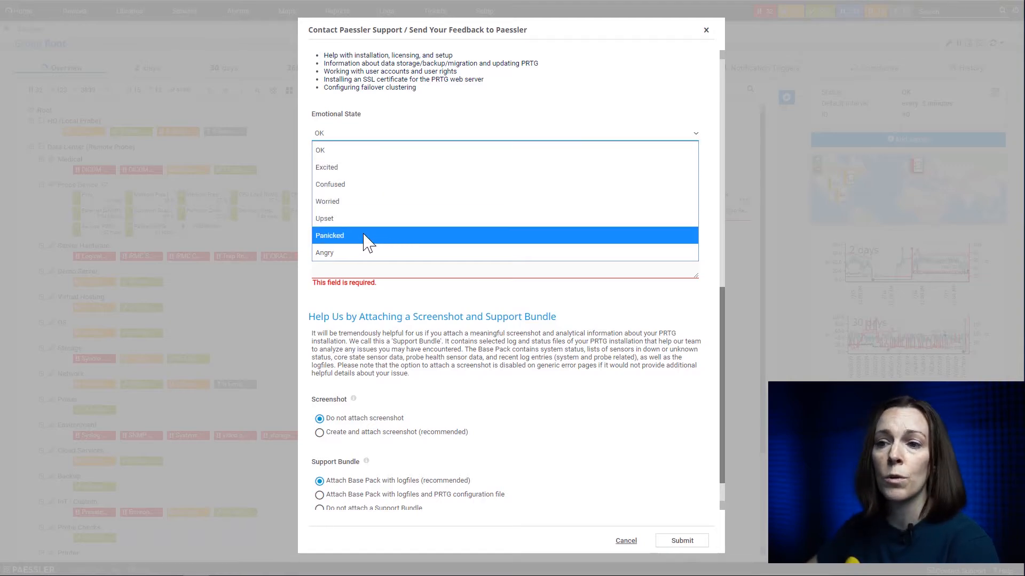
click(503, 133)
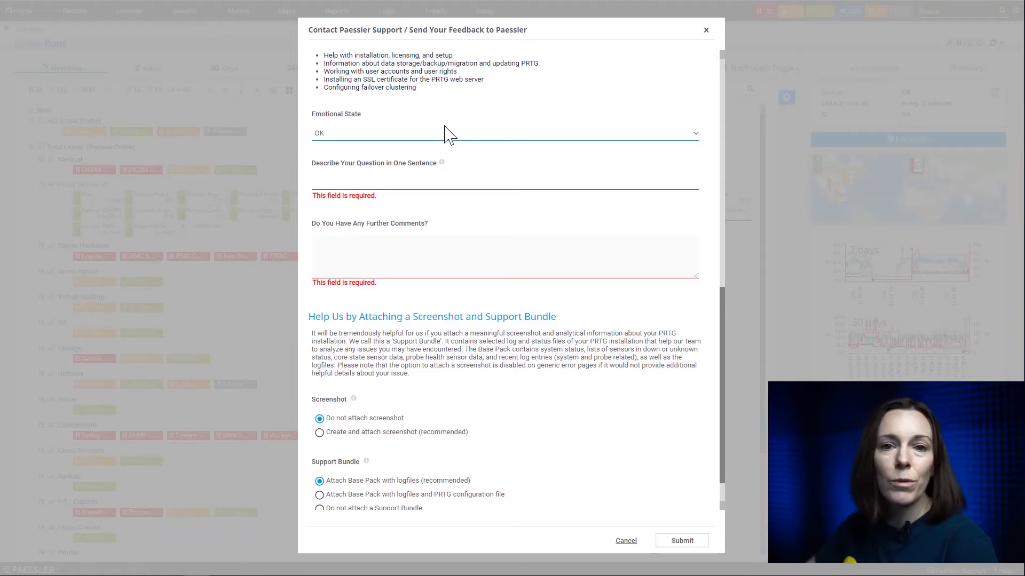
mouse_move(445, 137)
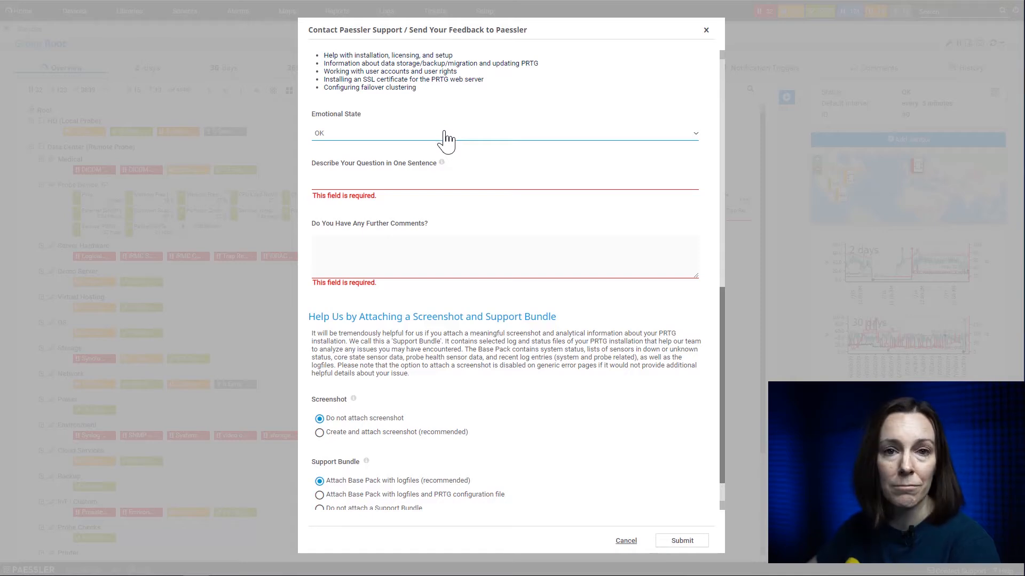
Enter the one-sentence question 'Importing a MIB'.
scroll(down, 3)
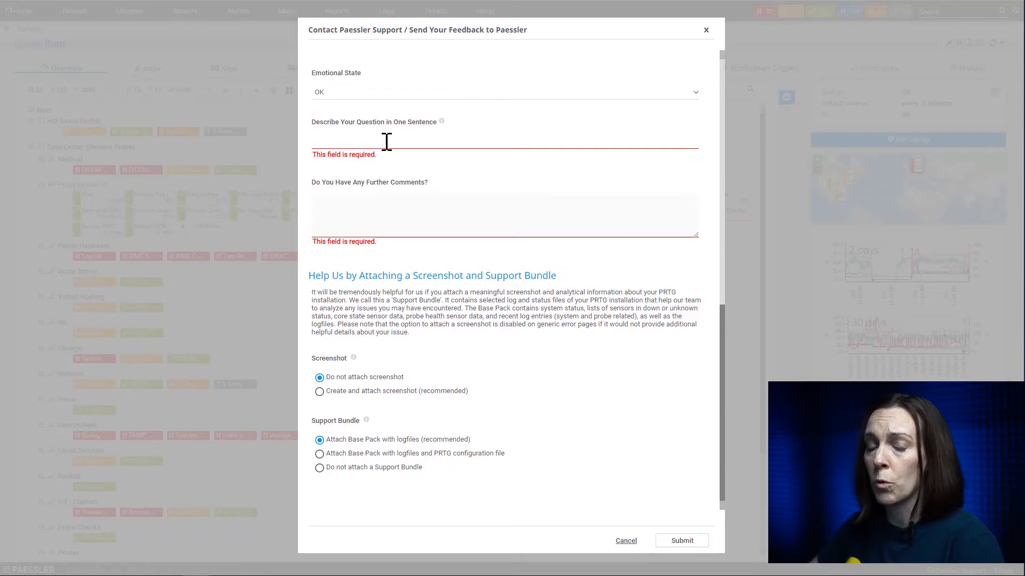
click(392, 141)
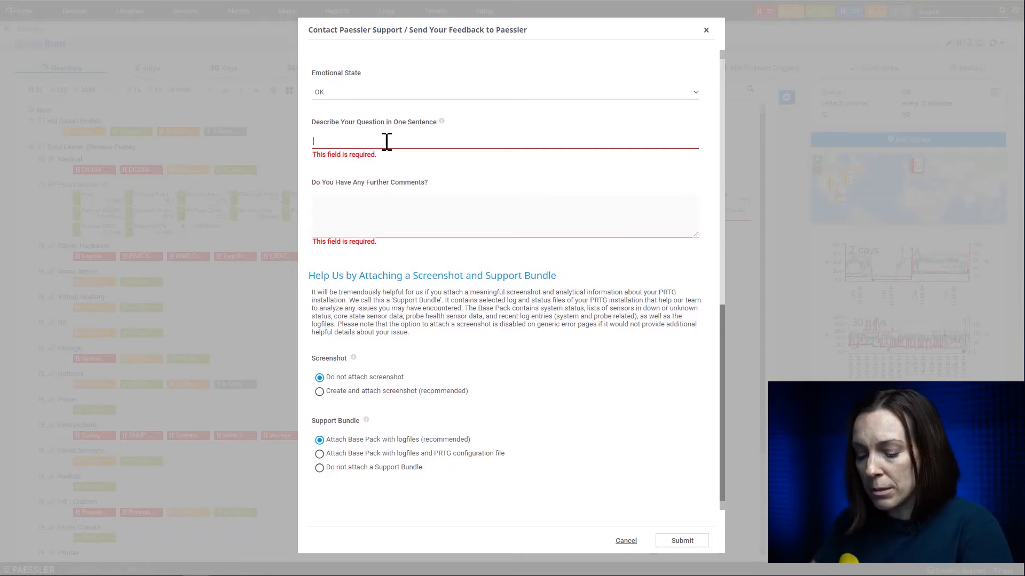
text(Imprting a)
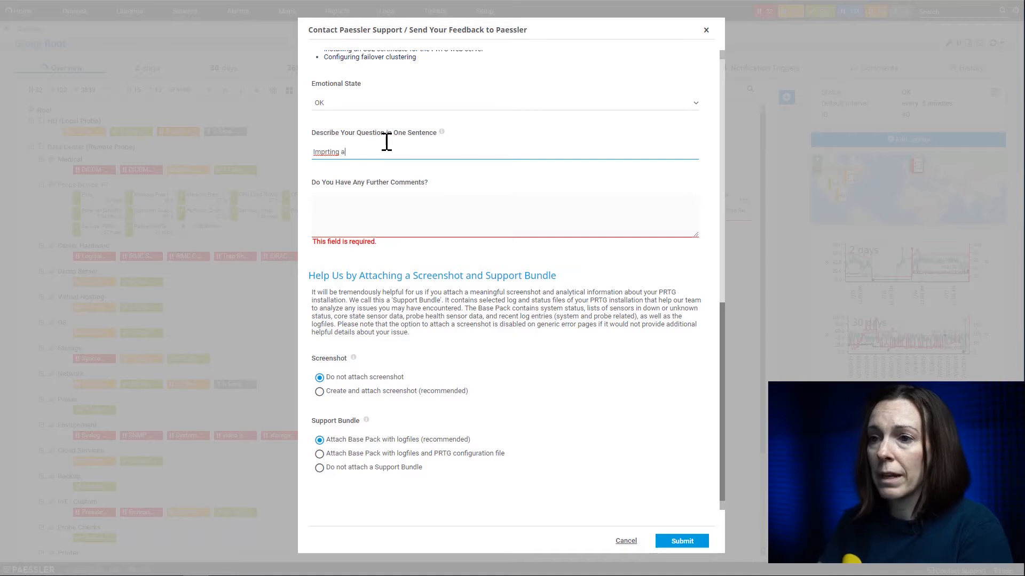
key(Backspace)
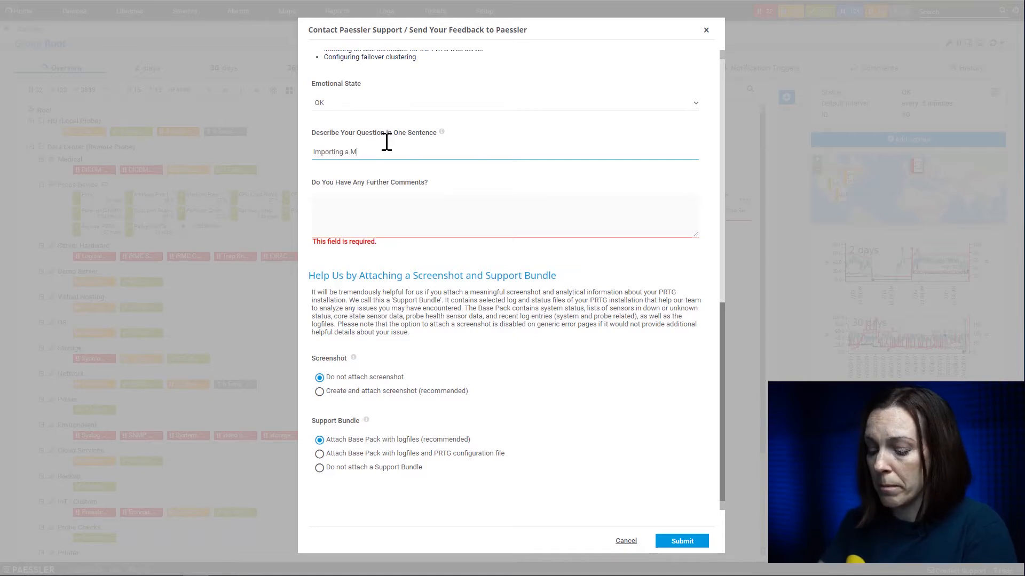
text(IB)
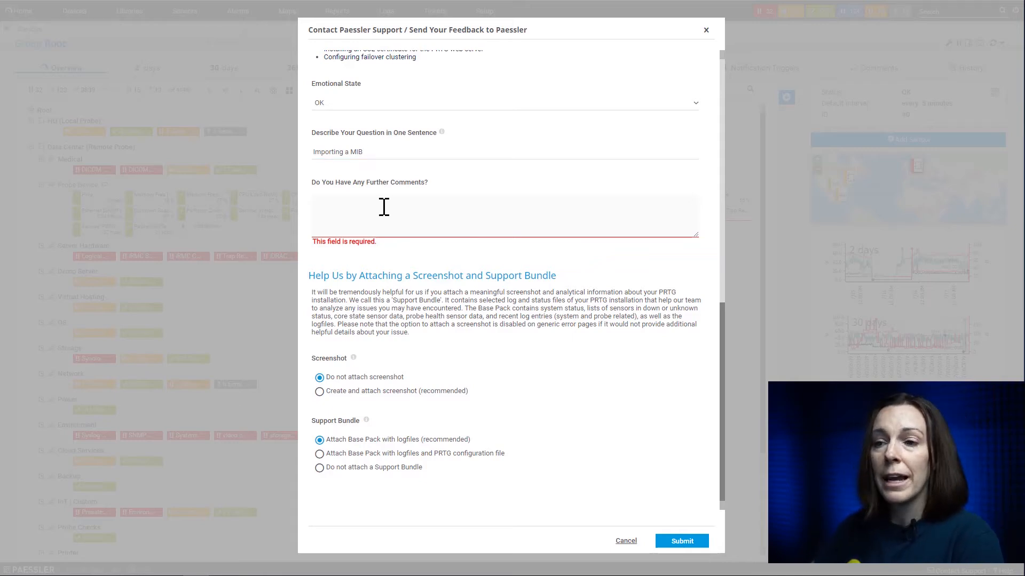
Add the further comment 'How do a import a MIB into PRTG?'.
click(392, 203)
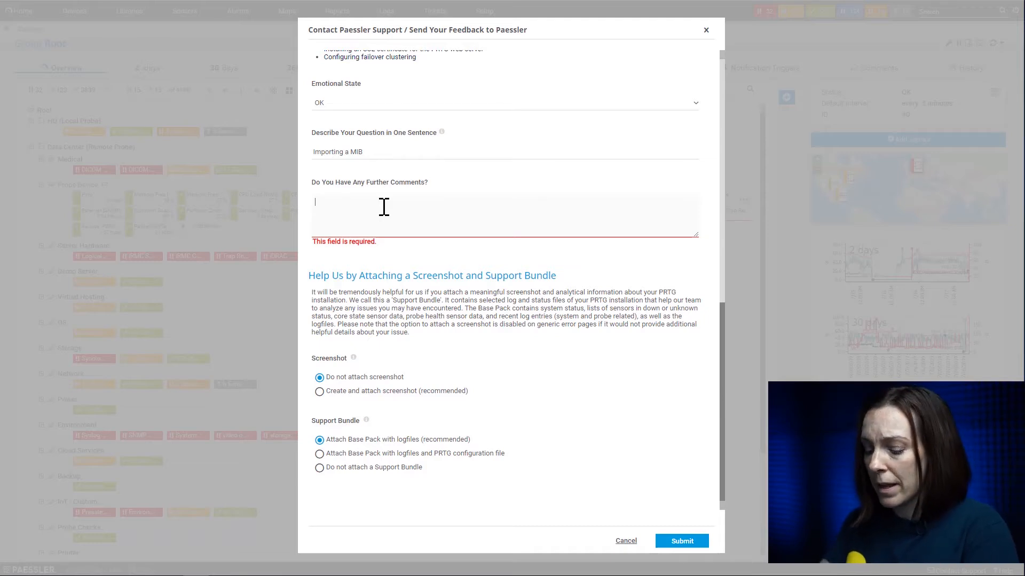
text(How do a im)
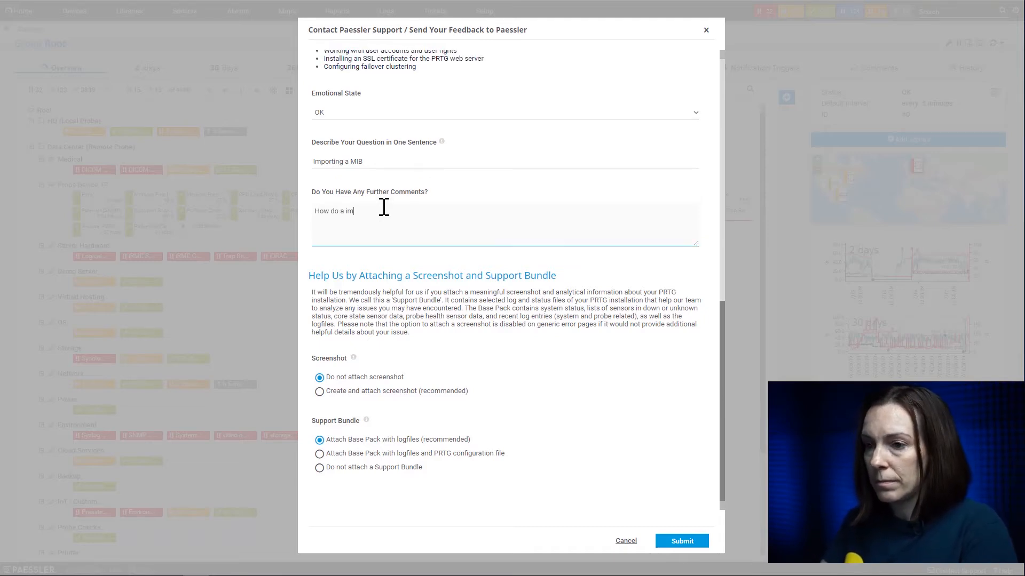
text(port a MIB)
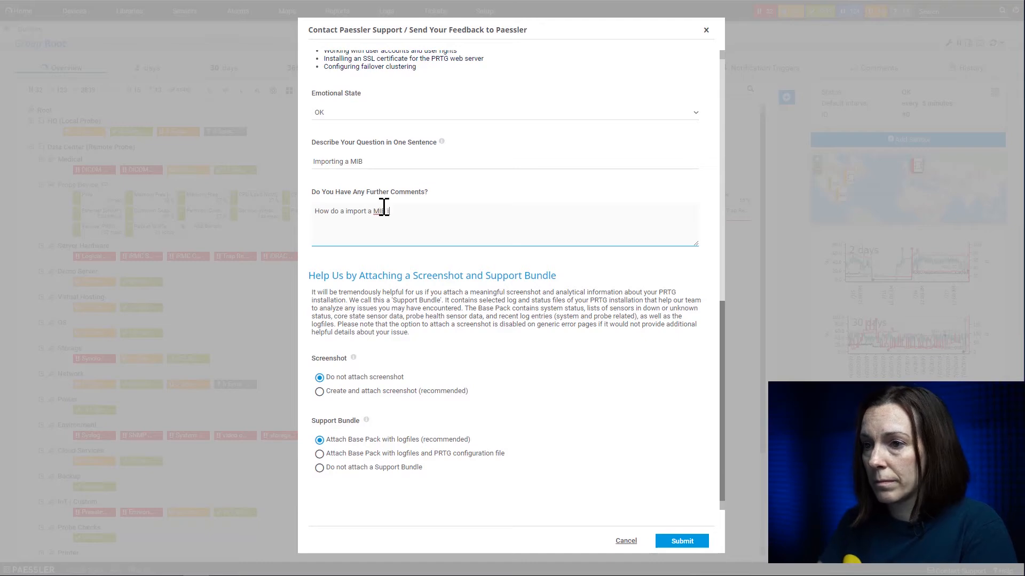
text(into PRTG)
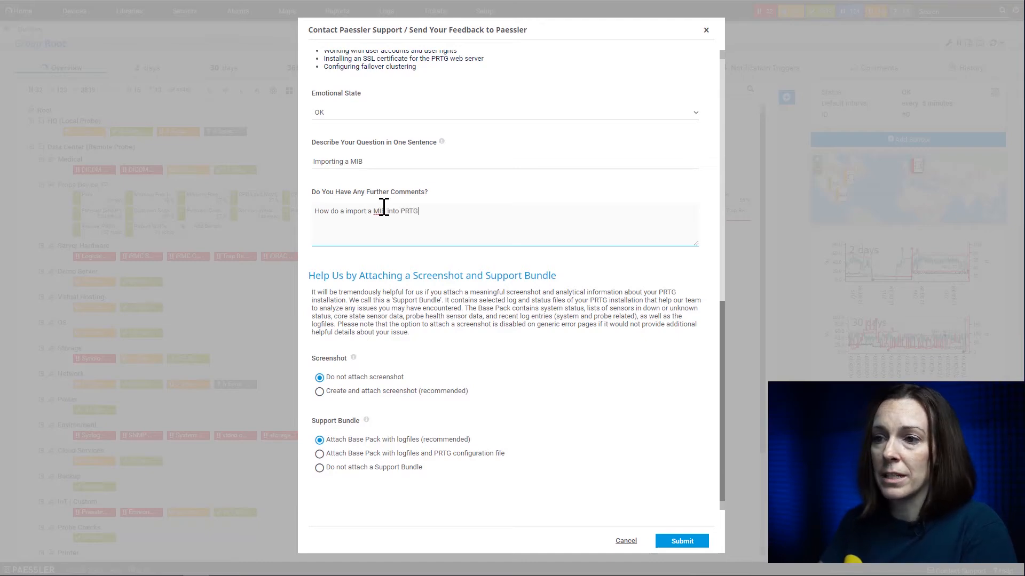
text(?)
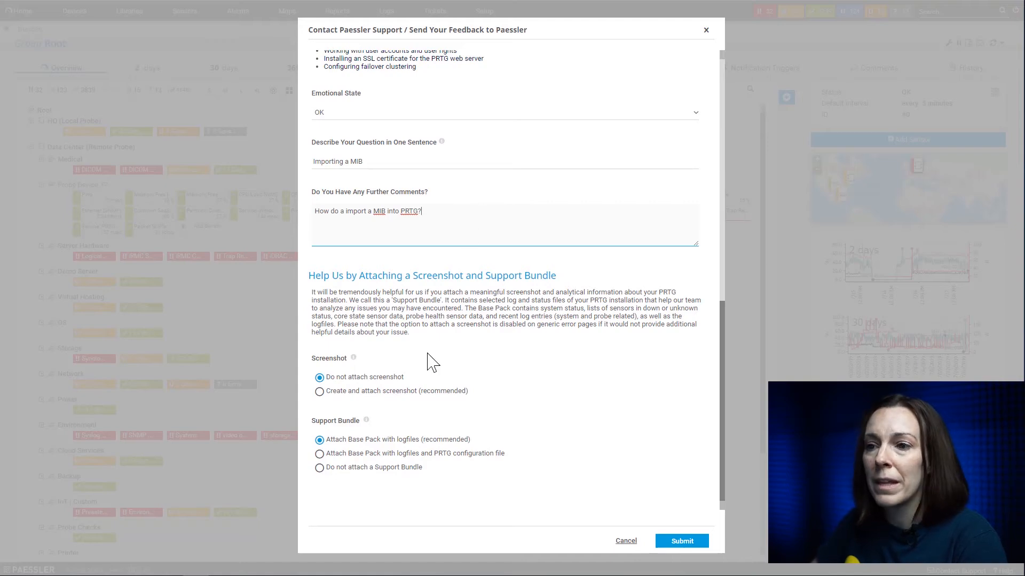
mouse_move(470, 358)
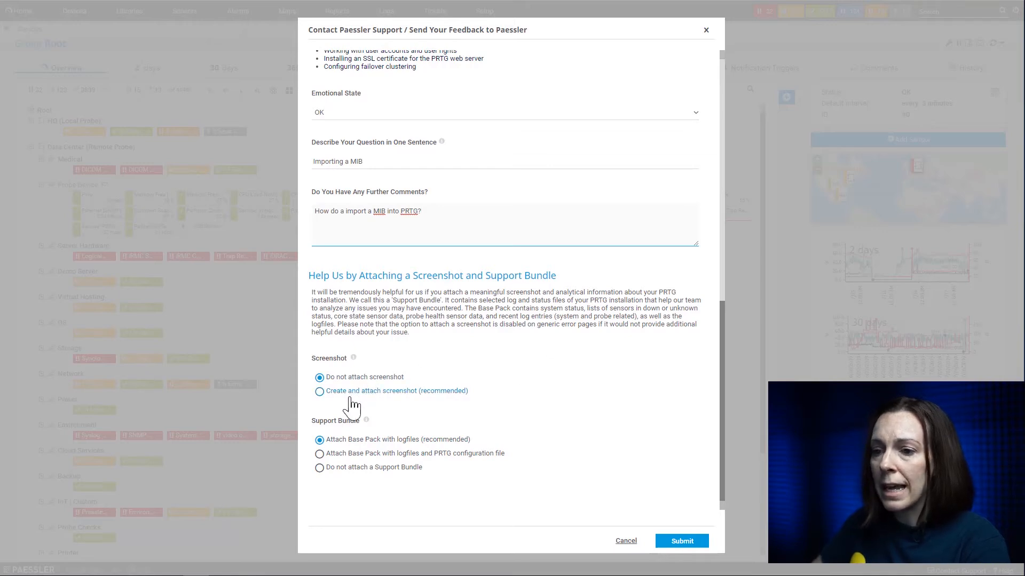
Select 'Create and attach screenshot (recommended)' under Screenshot.
click(320, 391)
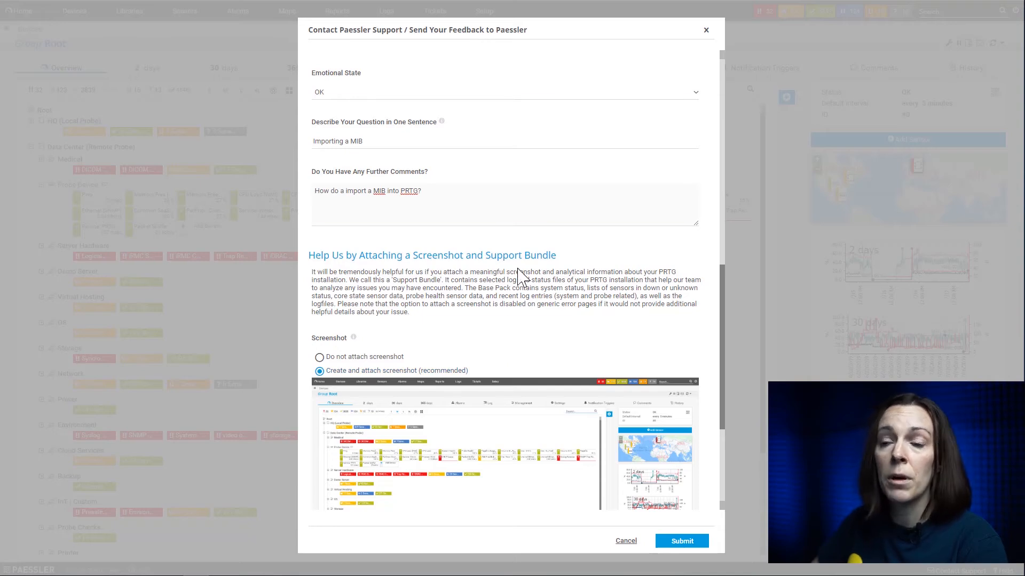
mouse_move(716, 322)
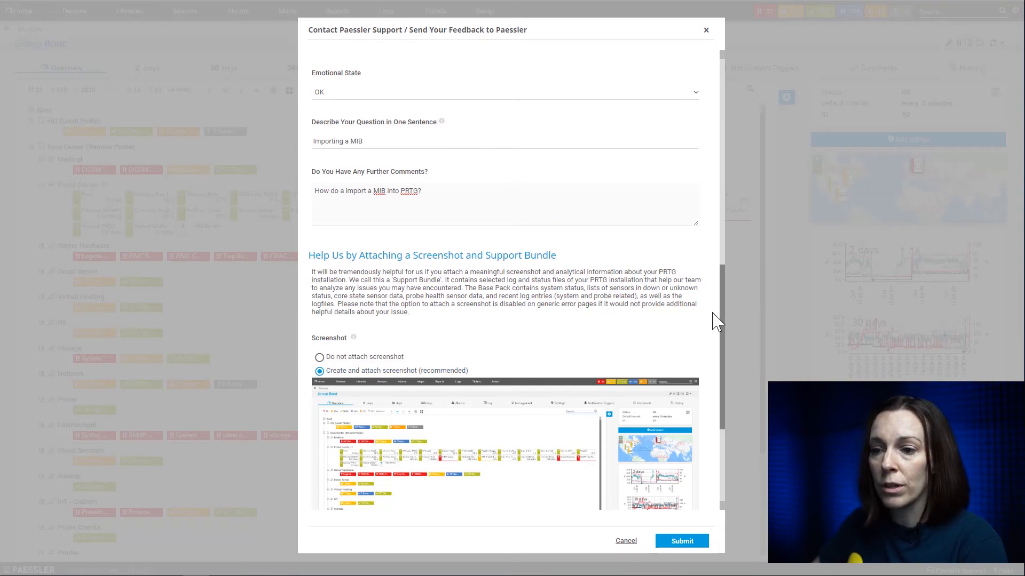
scroll(down, 3)
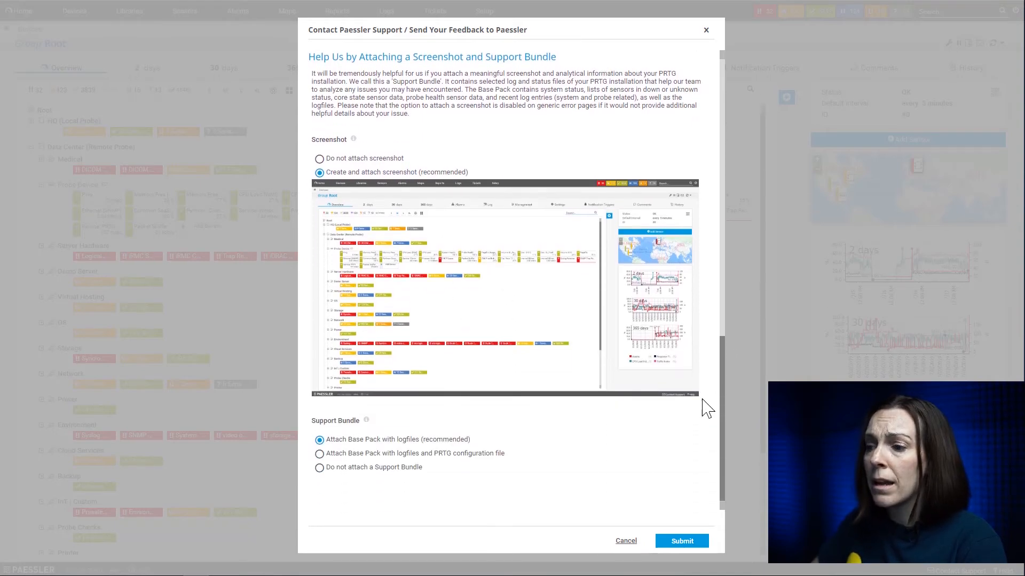
mouse_move(652, 434)
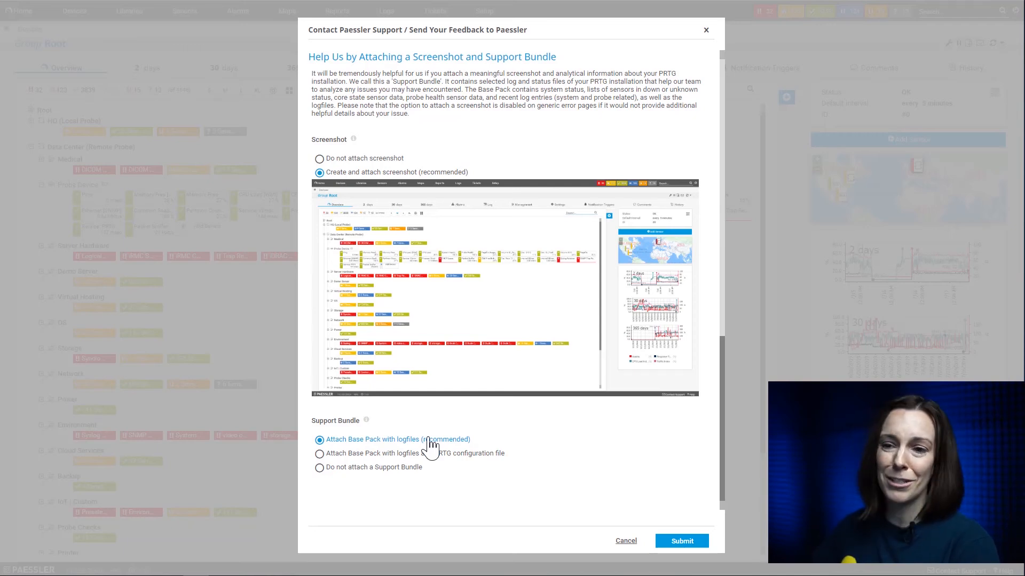
mouse_move(361, 482)
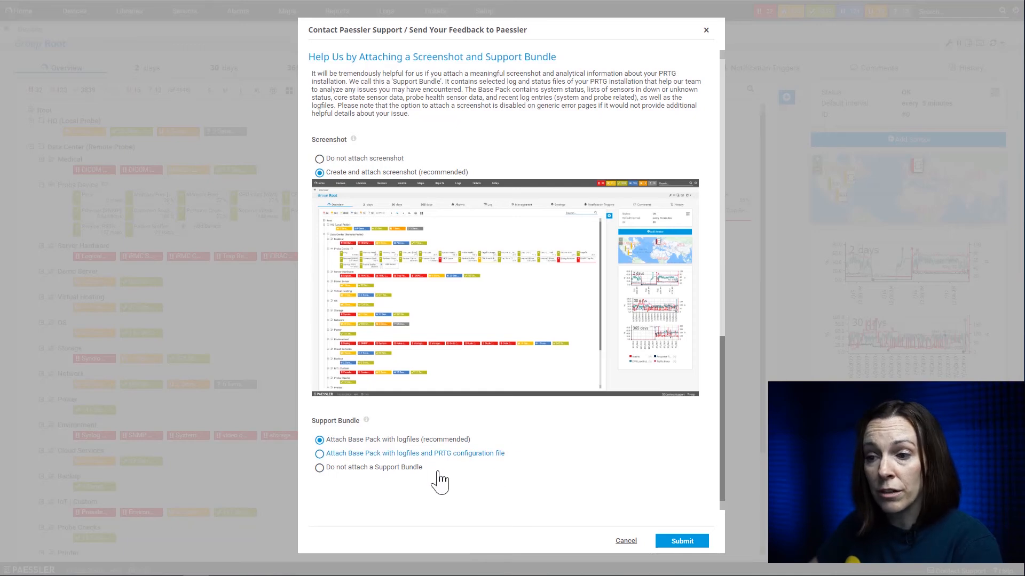
mouse_move(500, 494)
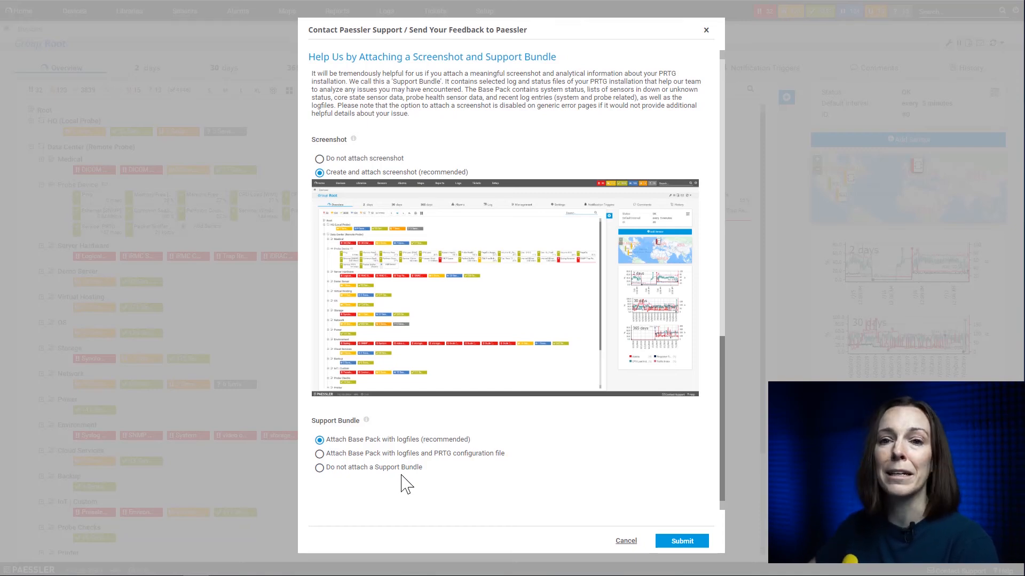
mouse_move(437, 497)
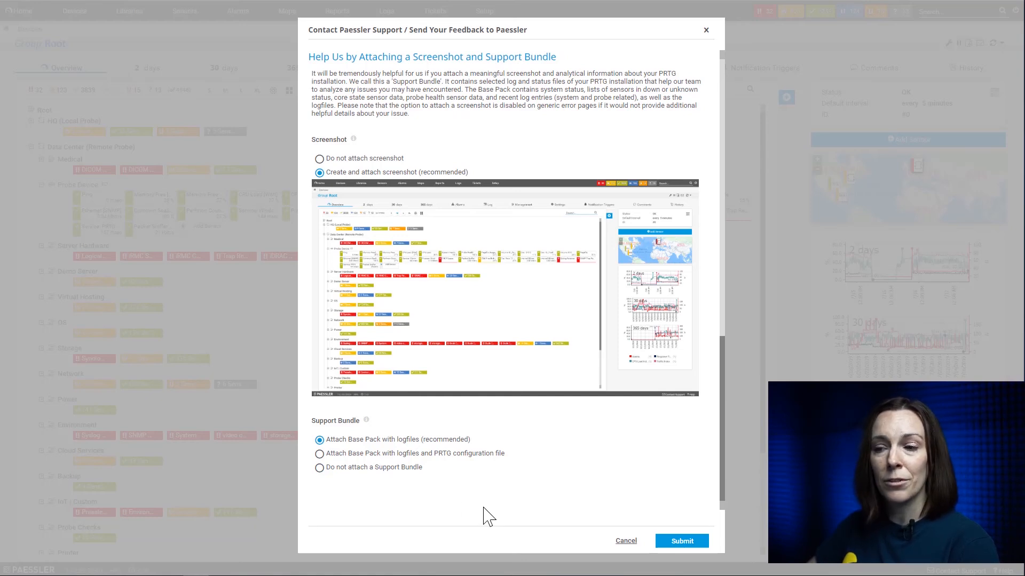
Switch to the Paessler website and go to SUPPORT > Contact Support.
click(625, 540)
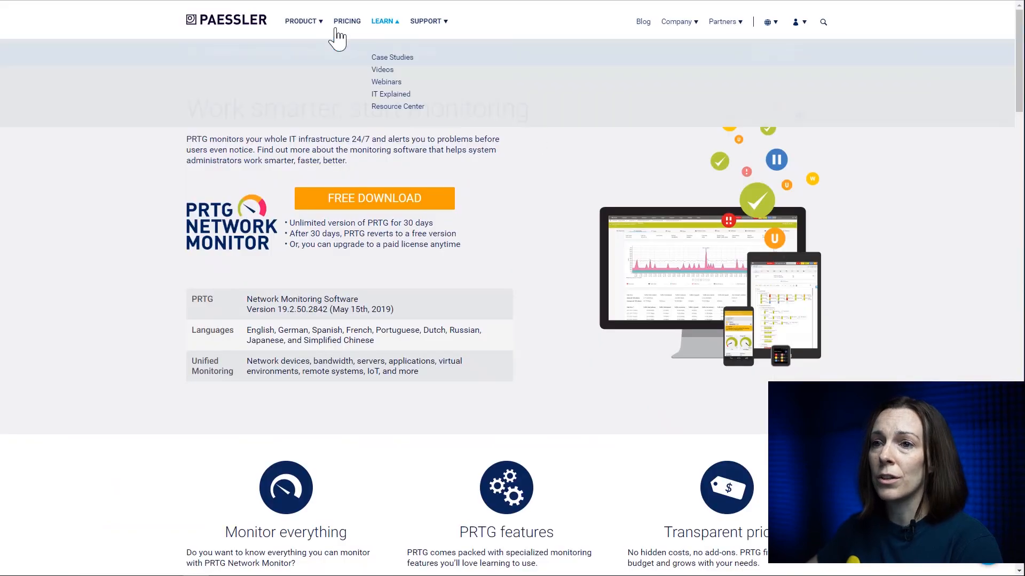
click(425, 20)
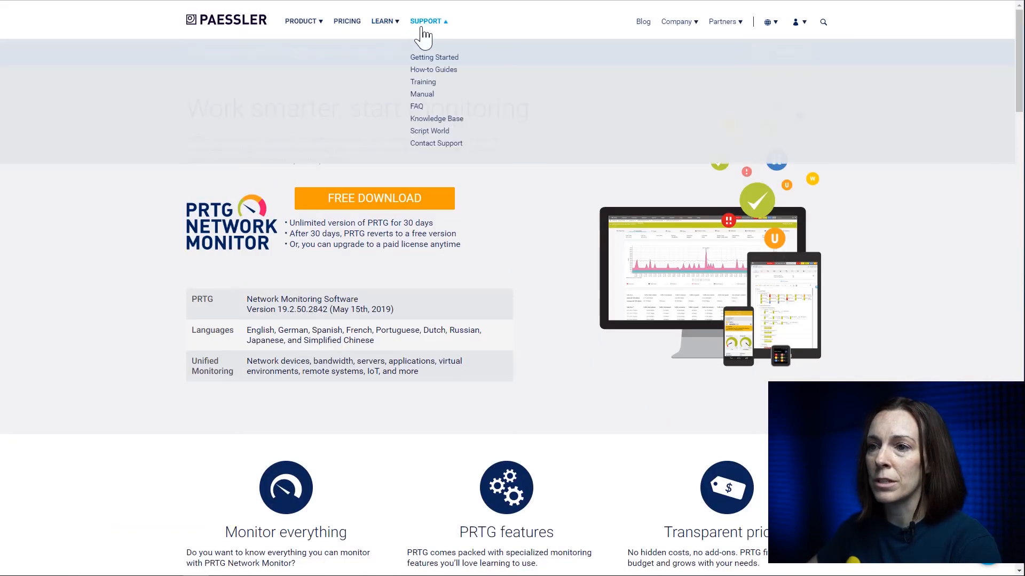
click(436, 143)
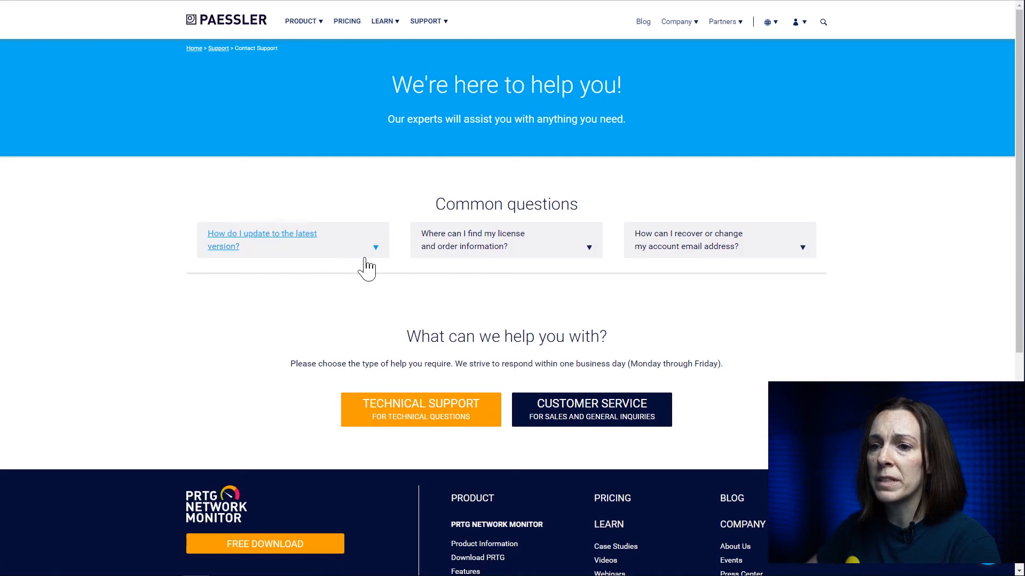
mouse_move(421, 410)
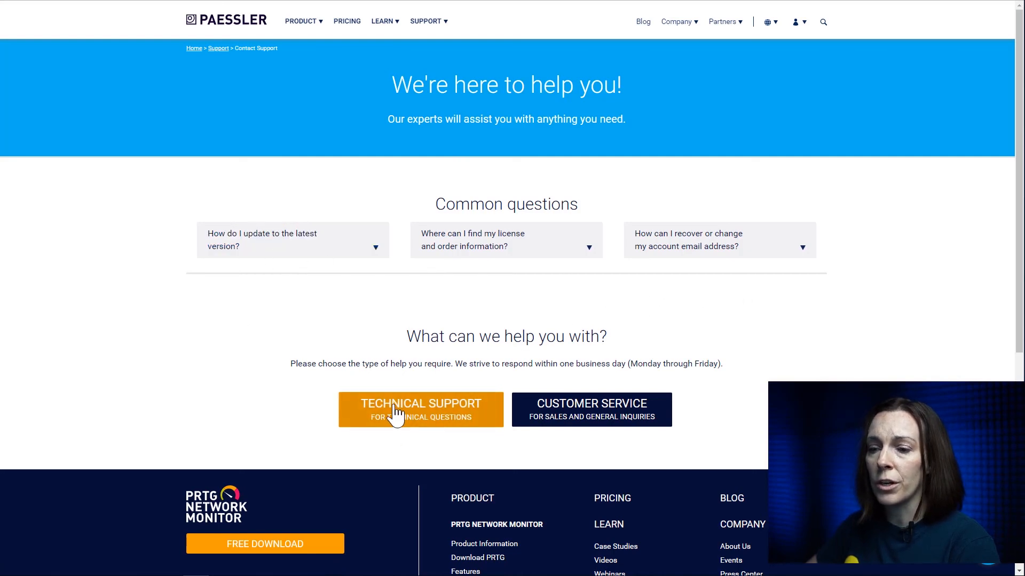
mouse_move(509, 464)
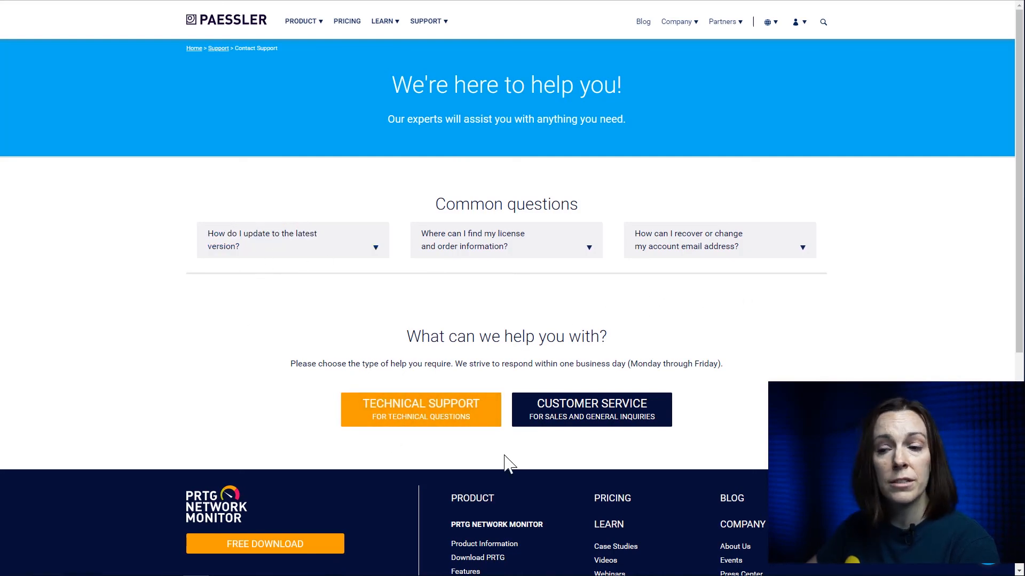
mouse_move(608, 455)
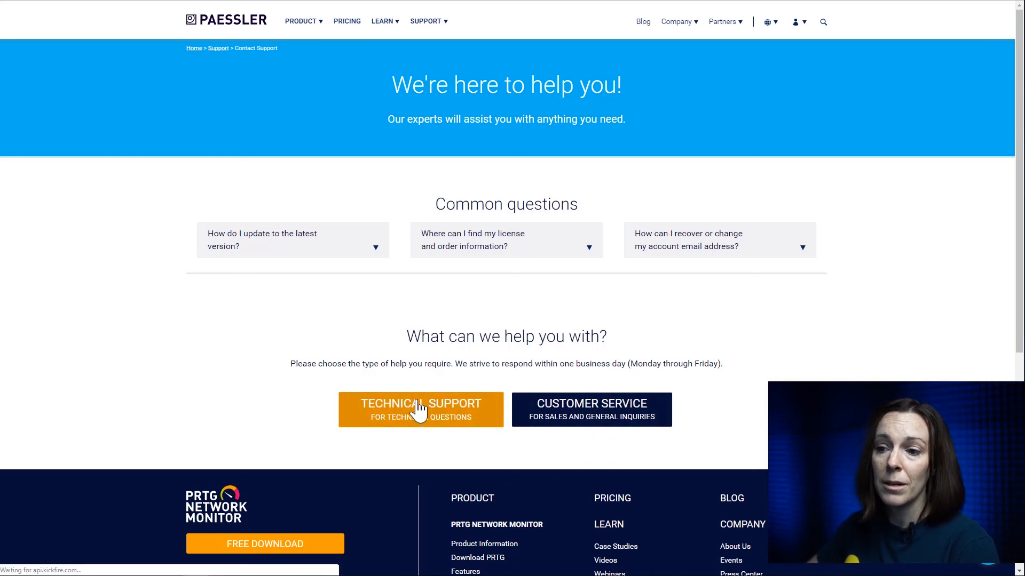
Choose Technical Support and open the online support ticket form.
click(420, 403)
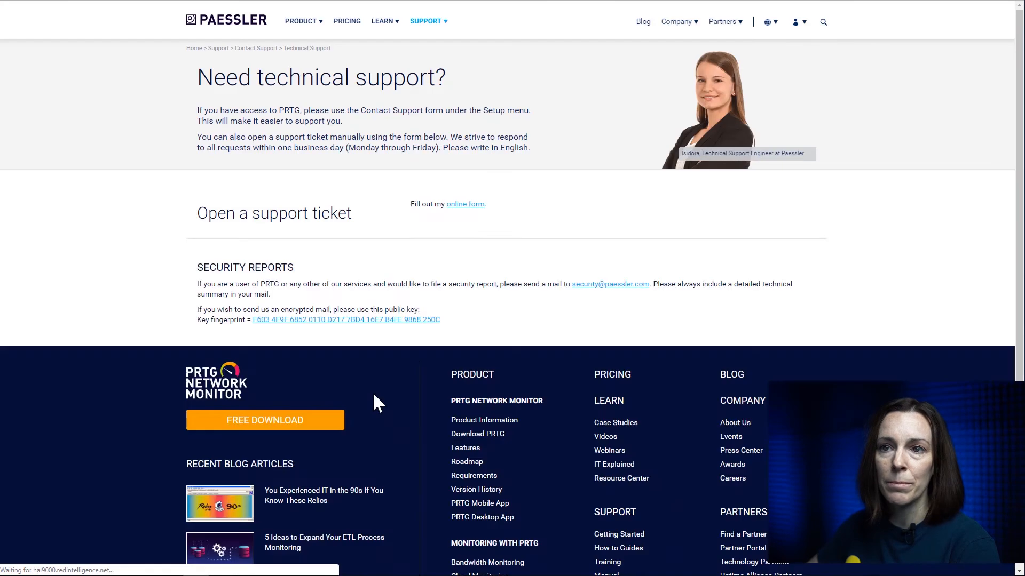
click(465, 203)
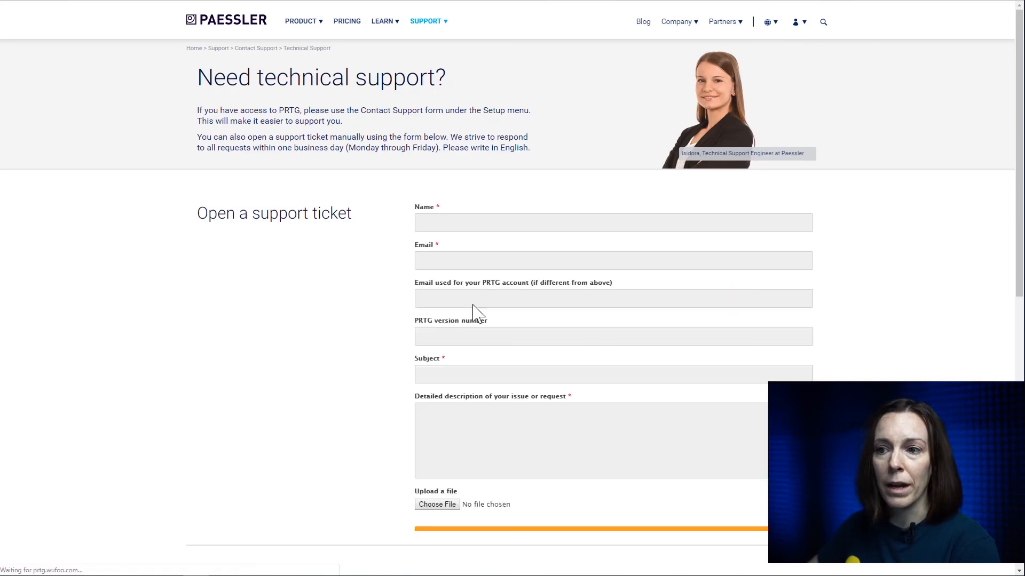
scroll(down, 3)
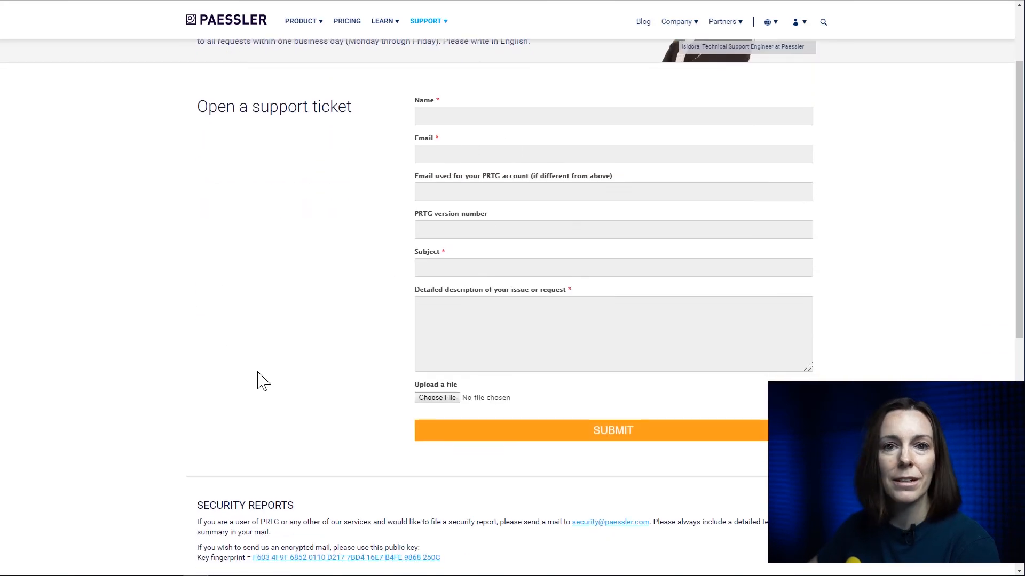